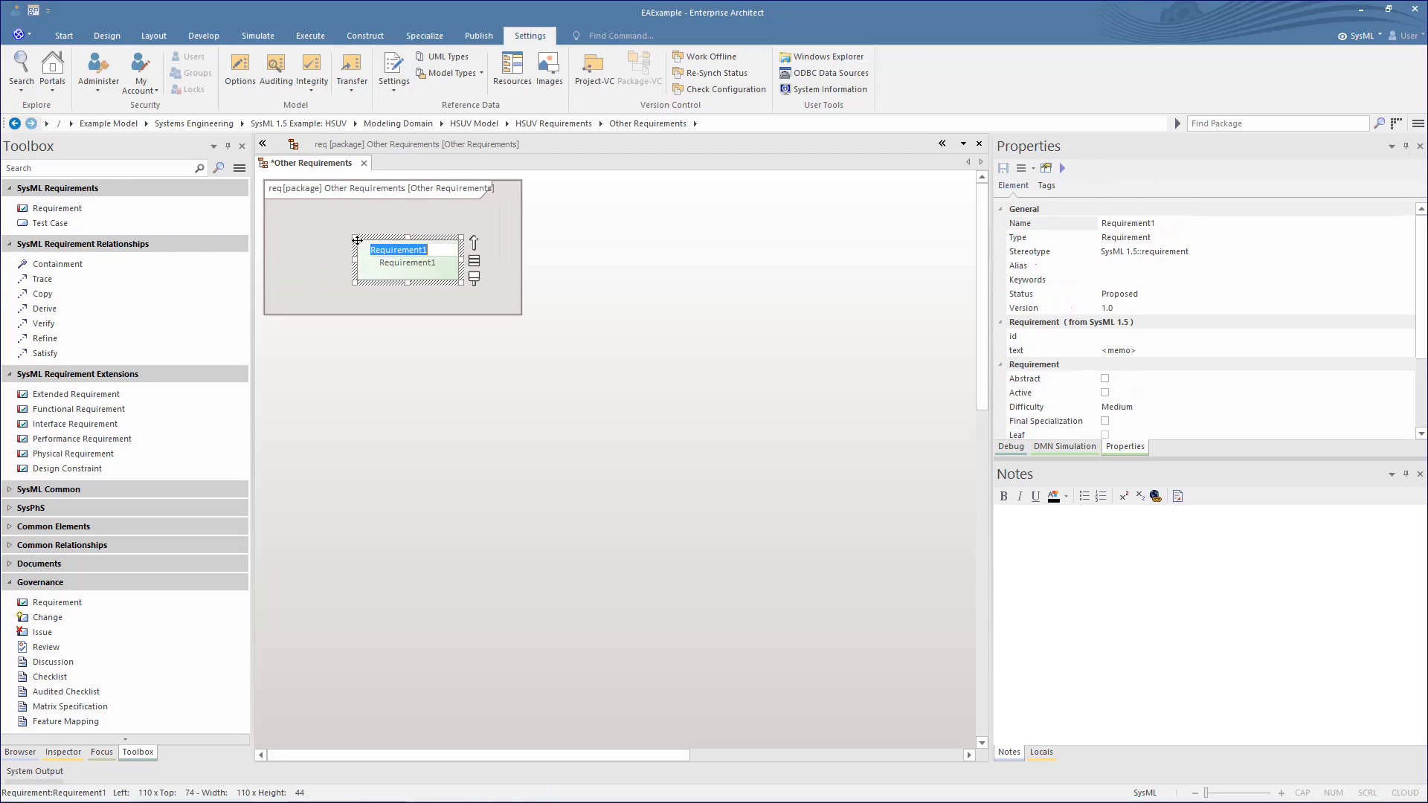
- Accept the default name Requirement1 for the new requirement on the Other Requirements diagram
click(408, 262)
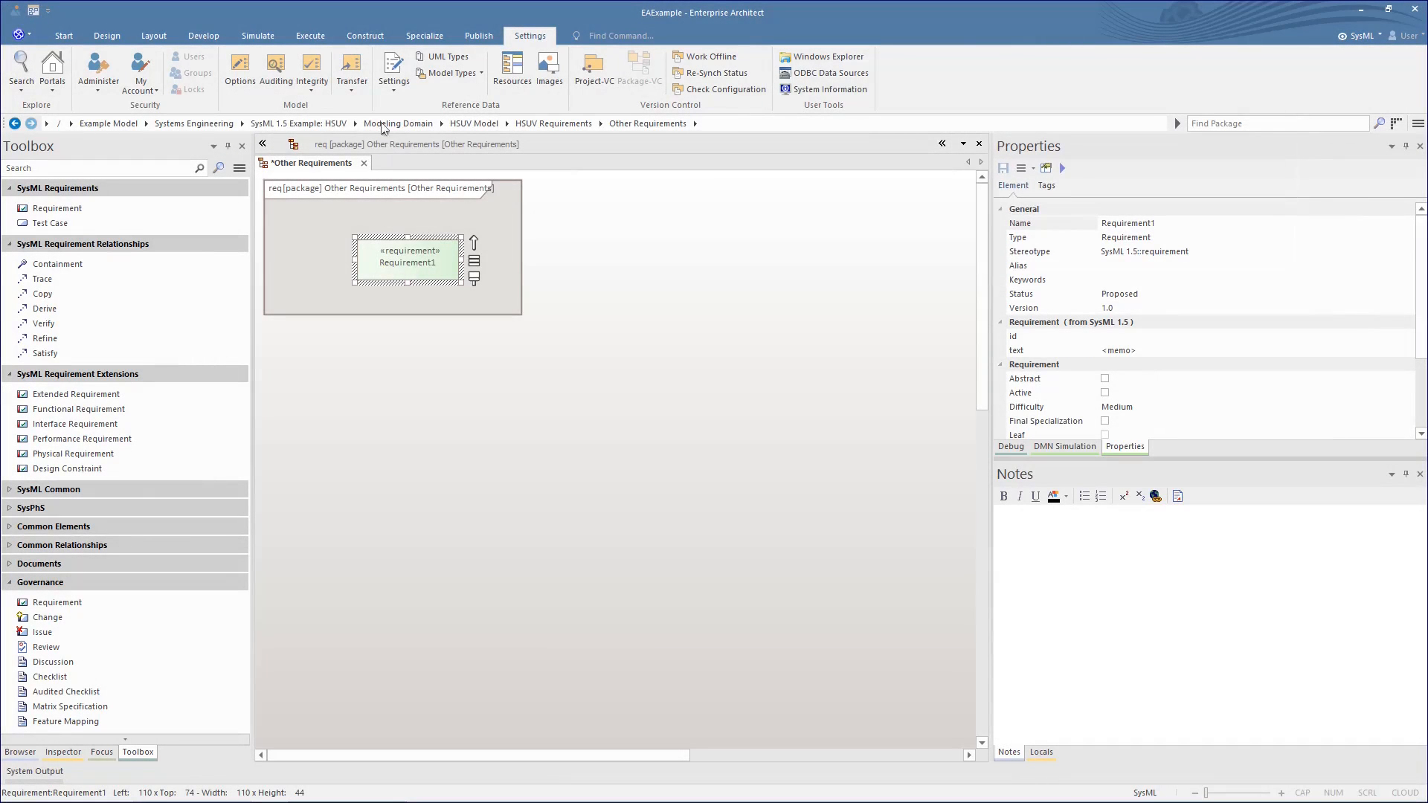
- In Auto Names and Counters, set type Requirement with the SysML requirement stereotype
click(393, 73)
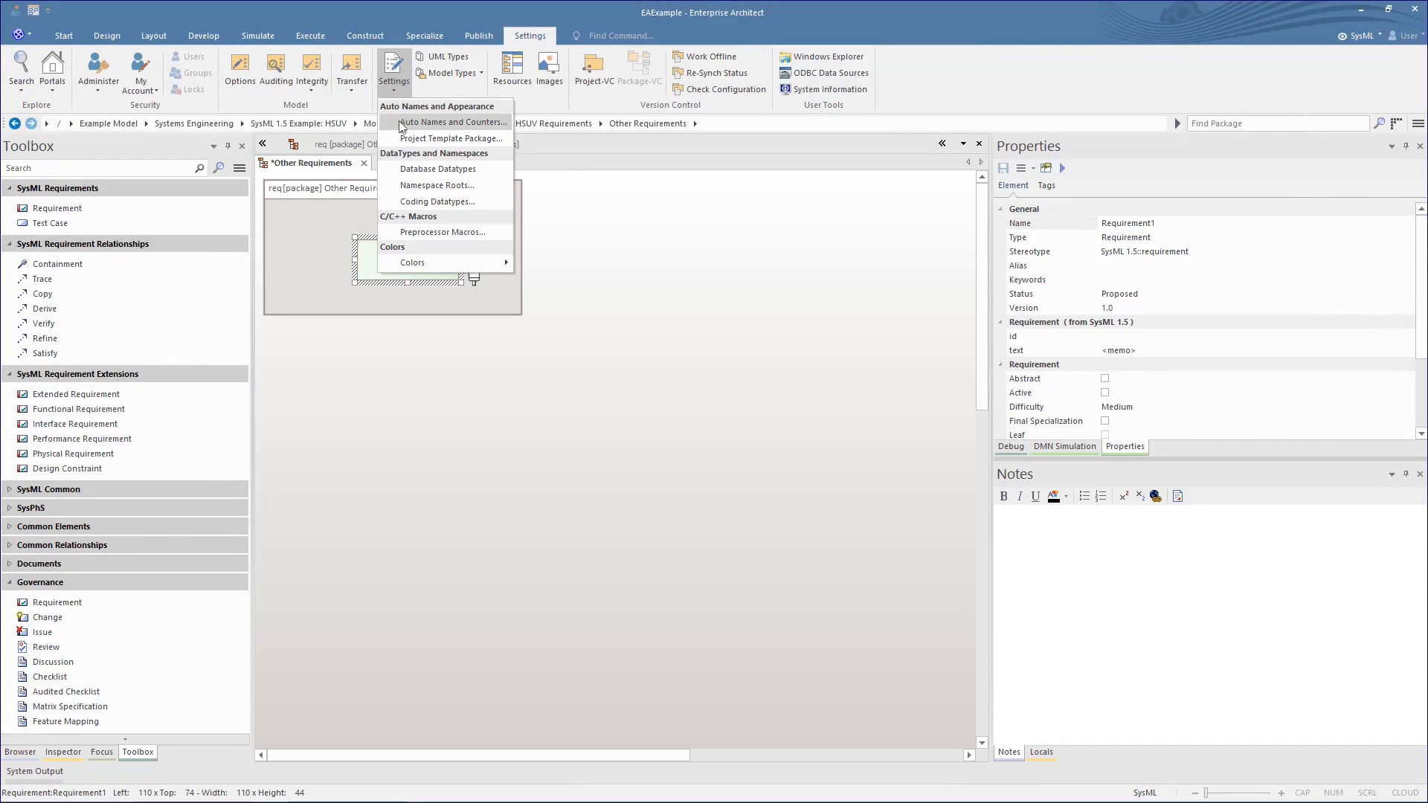
click(454, 122)
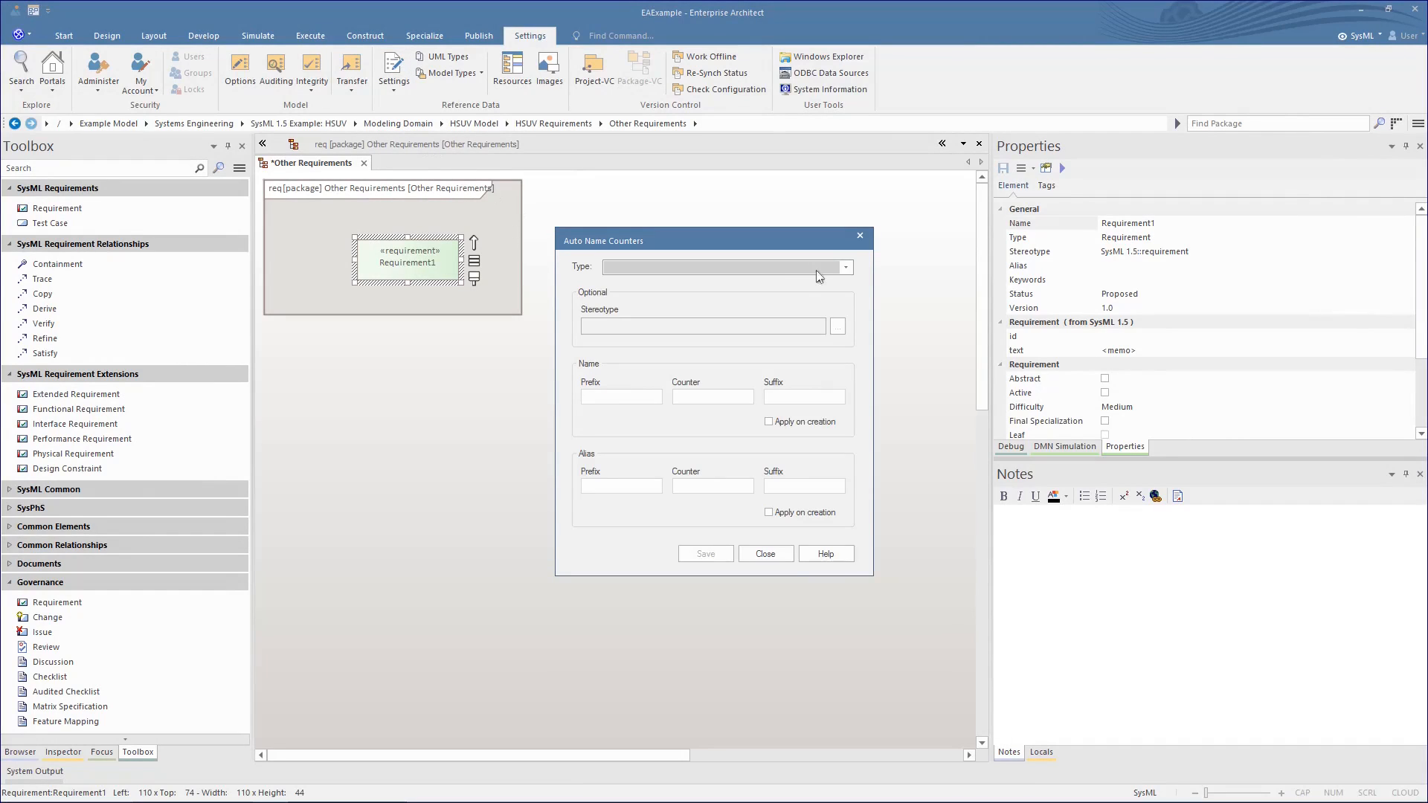
click(843, 266)
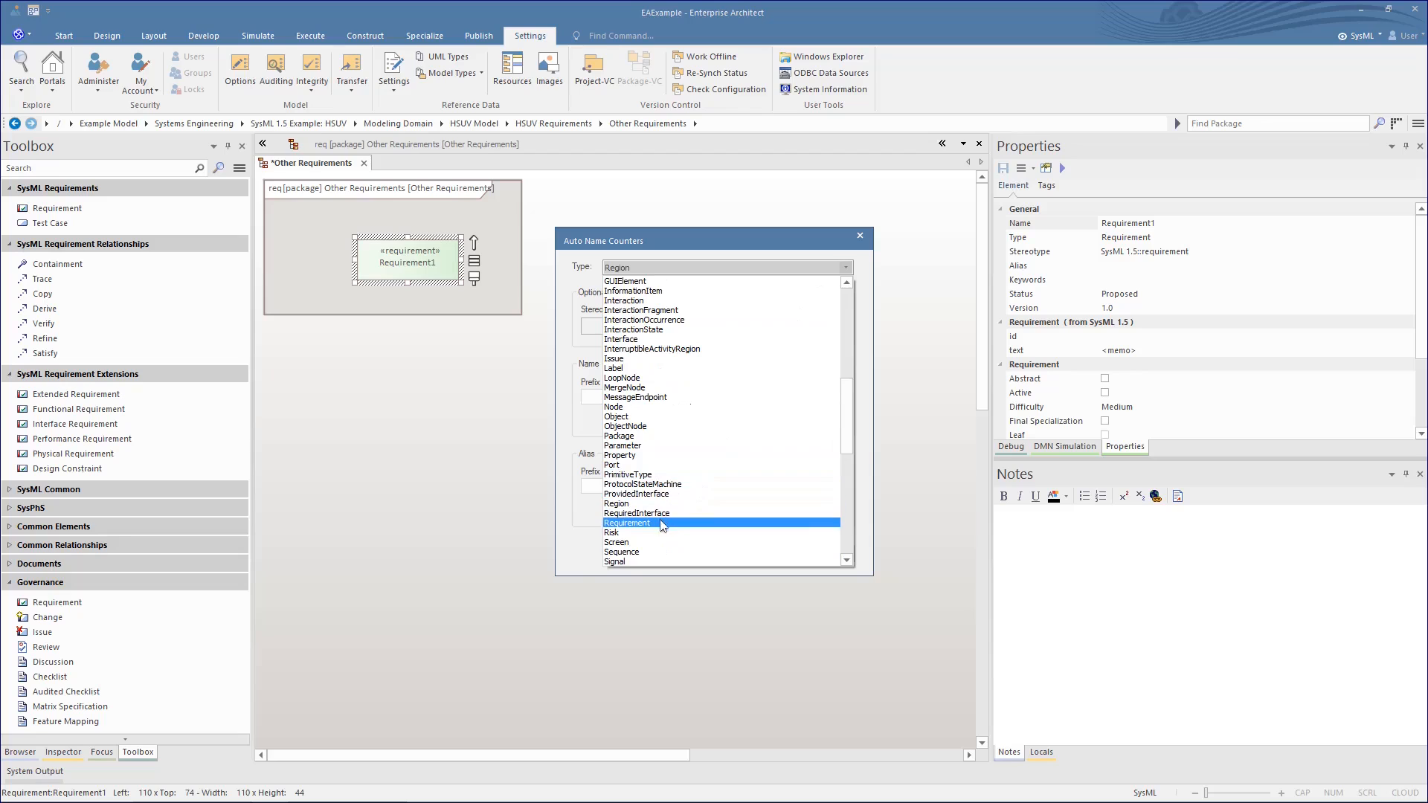
click(626, 522)
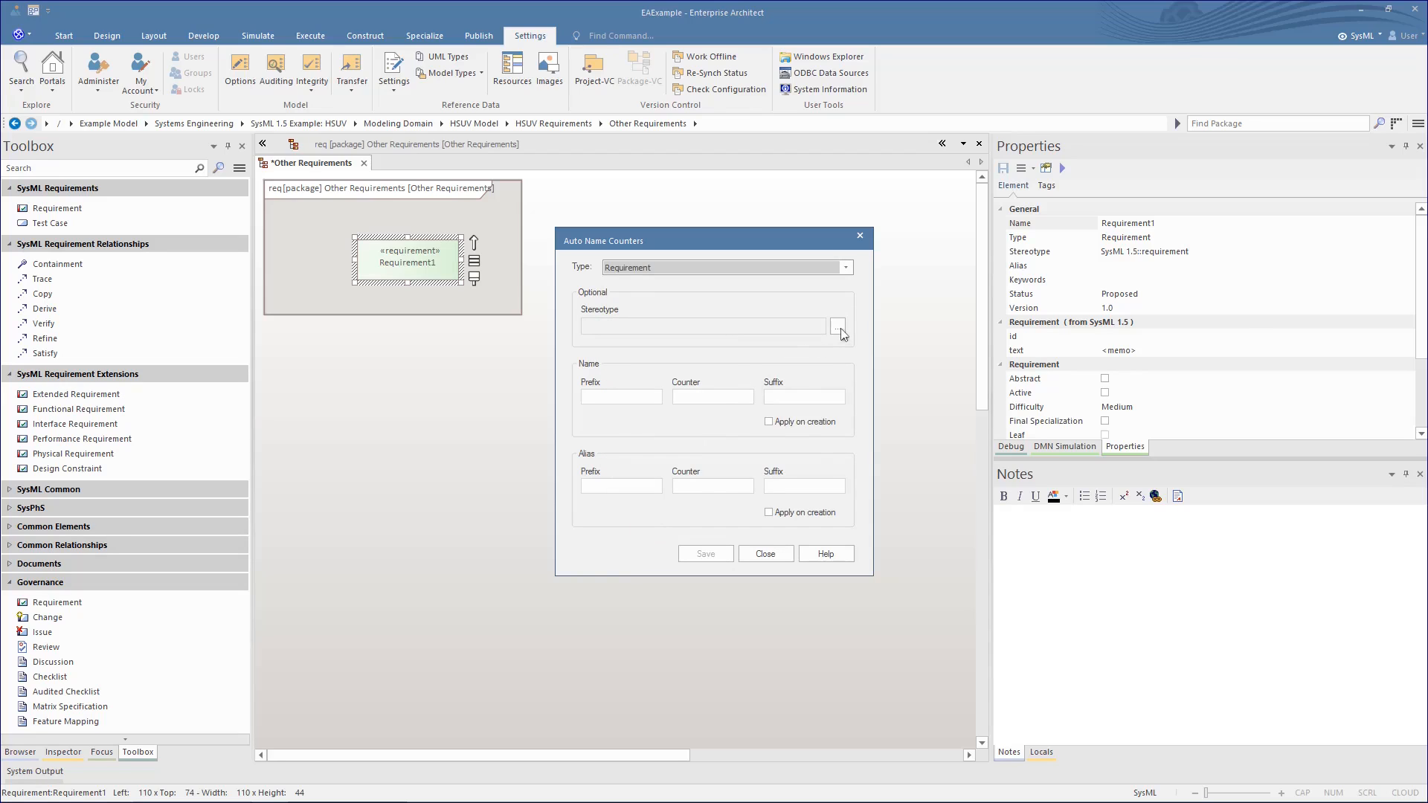
click(838, 326)
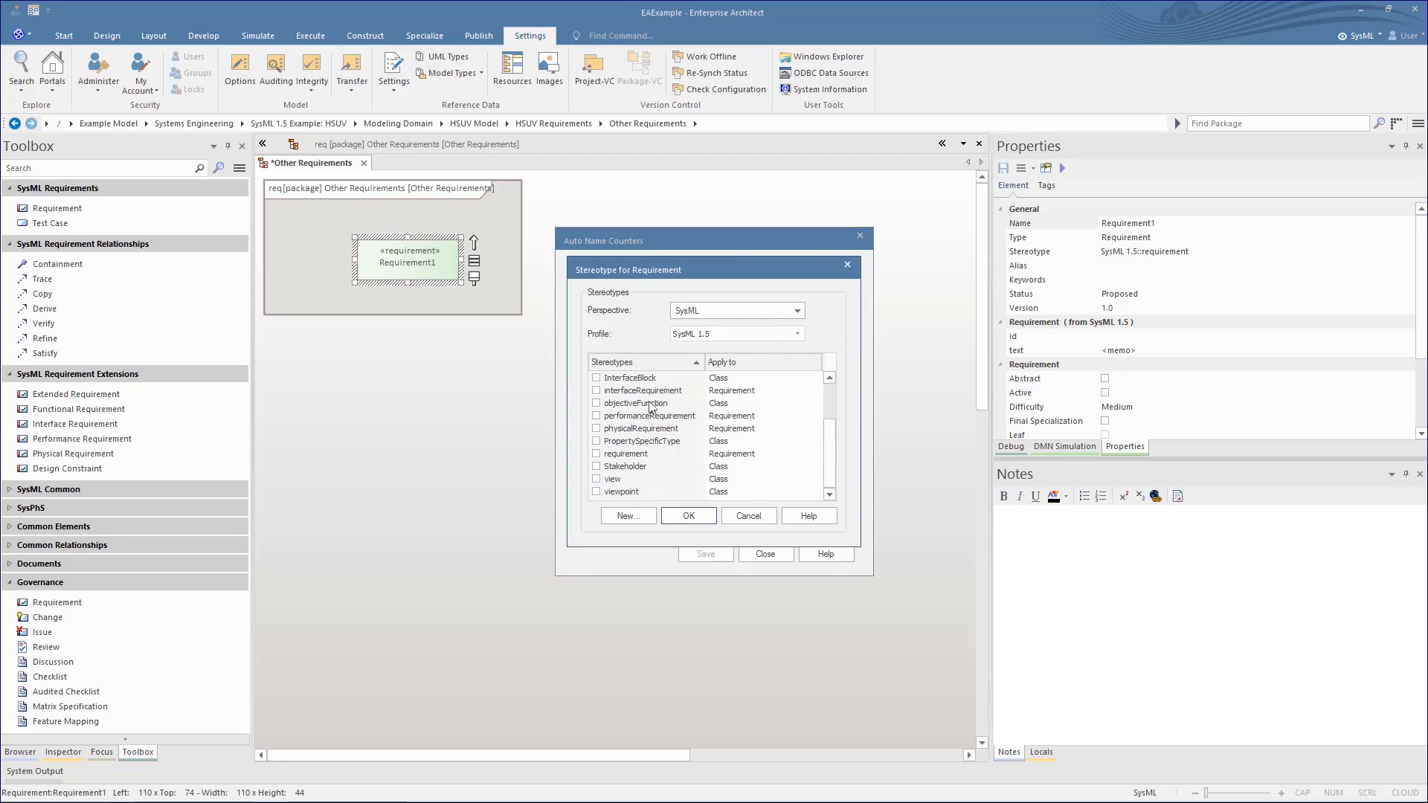
click(596, 454)
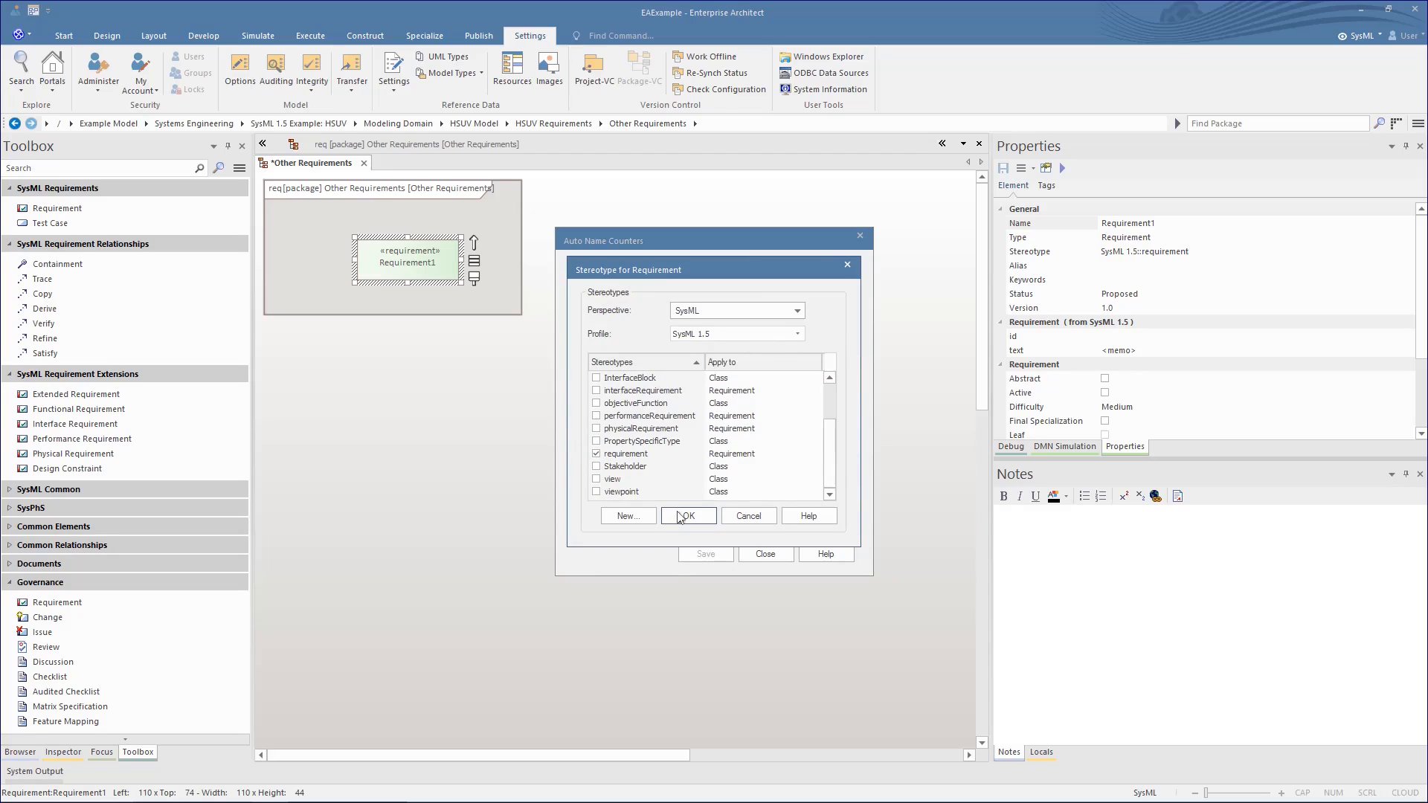
click(687, 515)
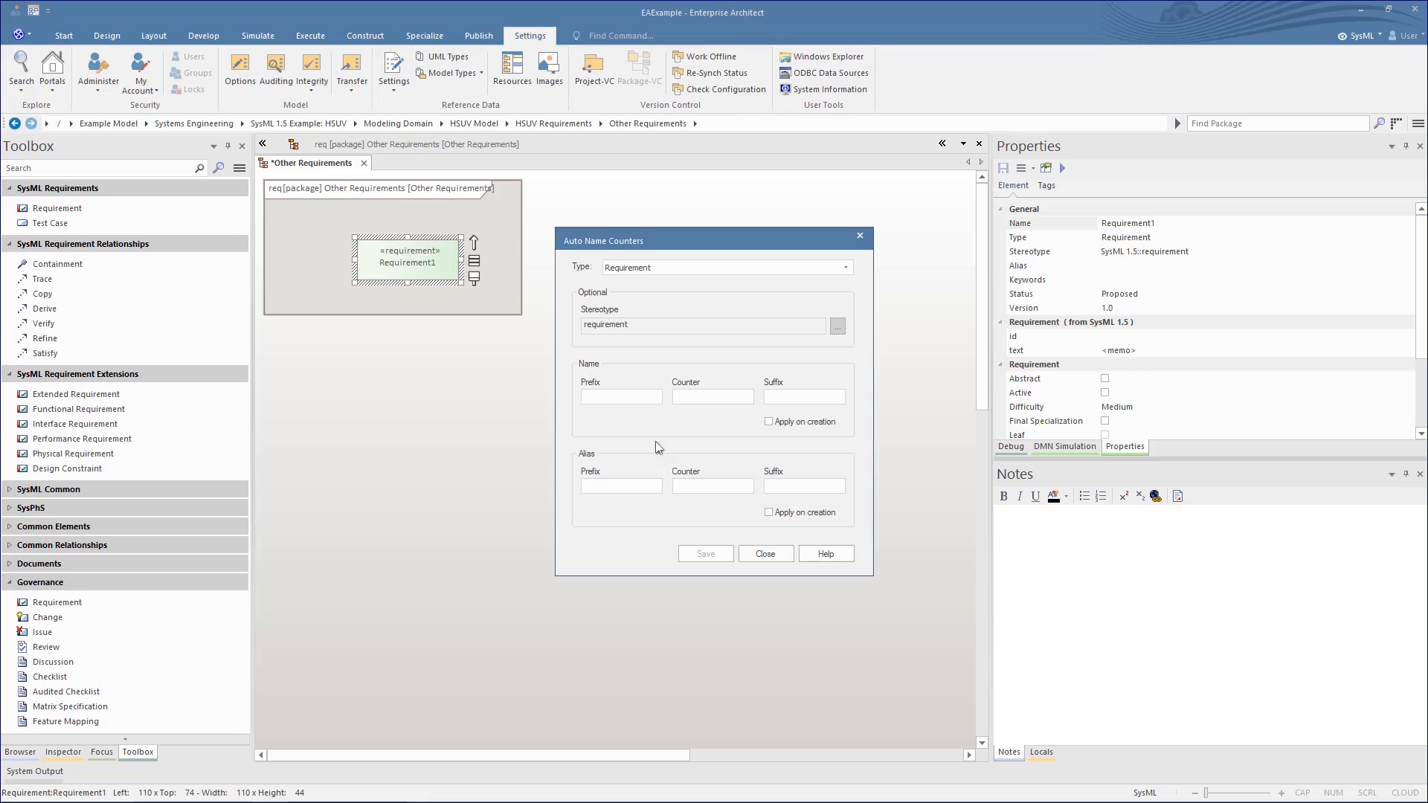
- Auto-name requirements SysMLReq from 001 with aliases AliasNo from 1000, applied on creation
text(SysMLRe)
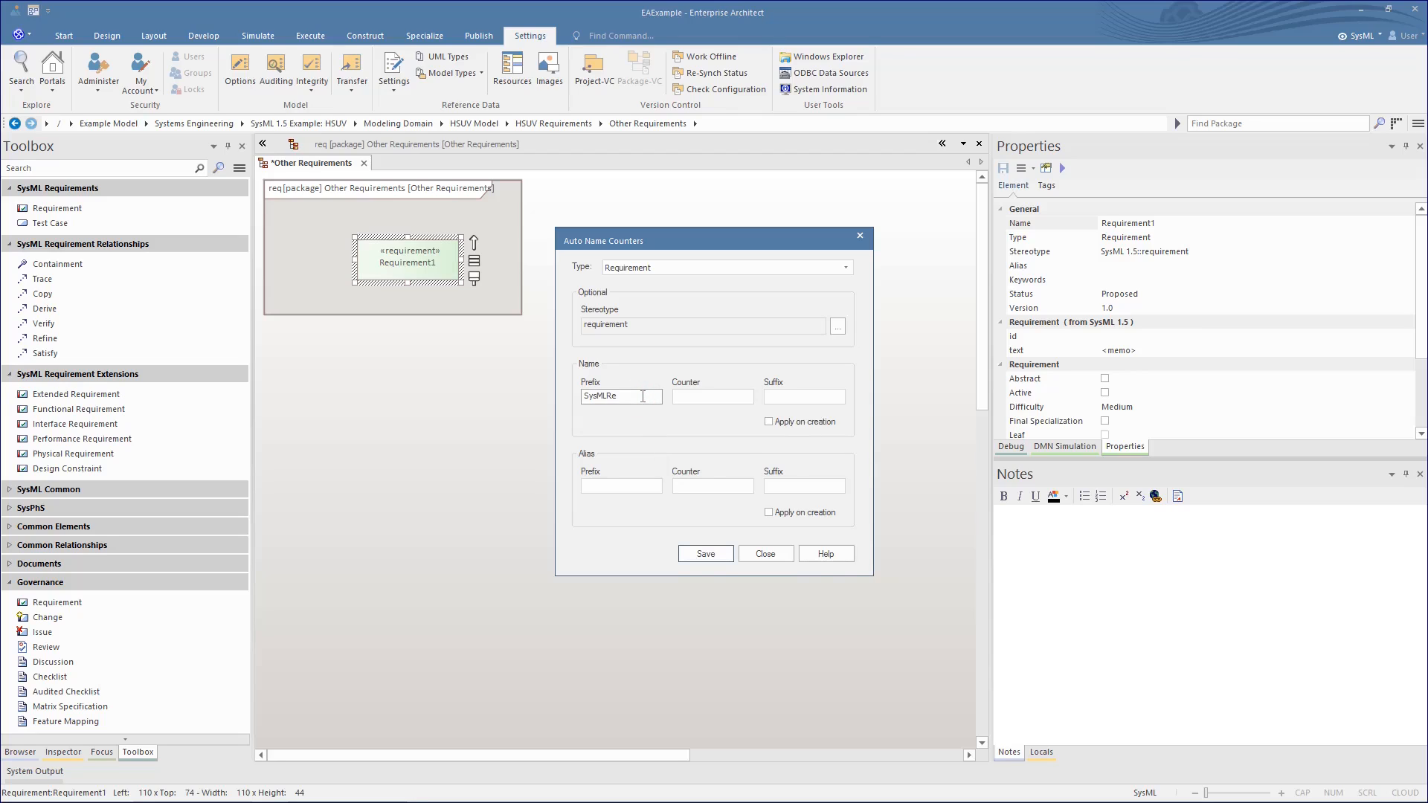
text(001)
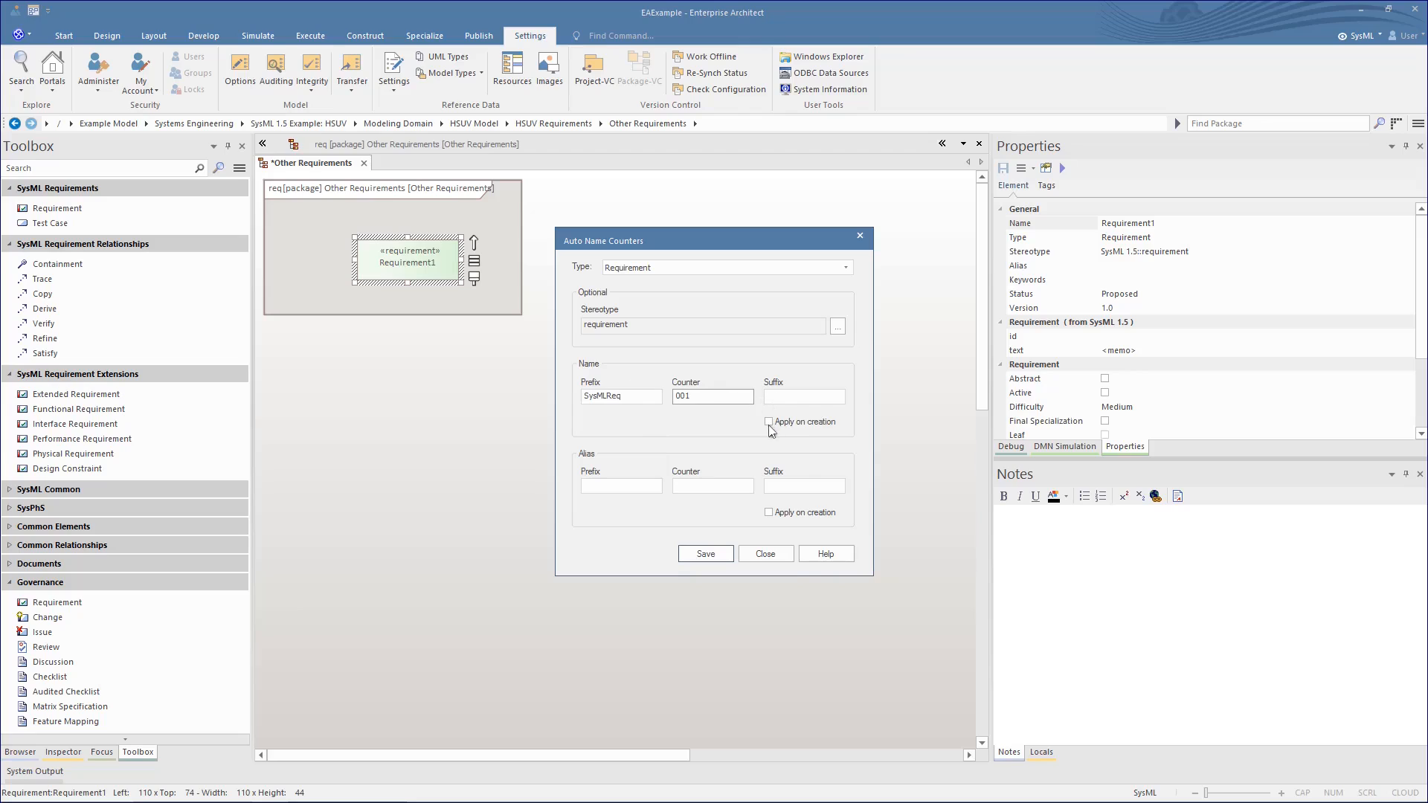
click(769, 422)
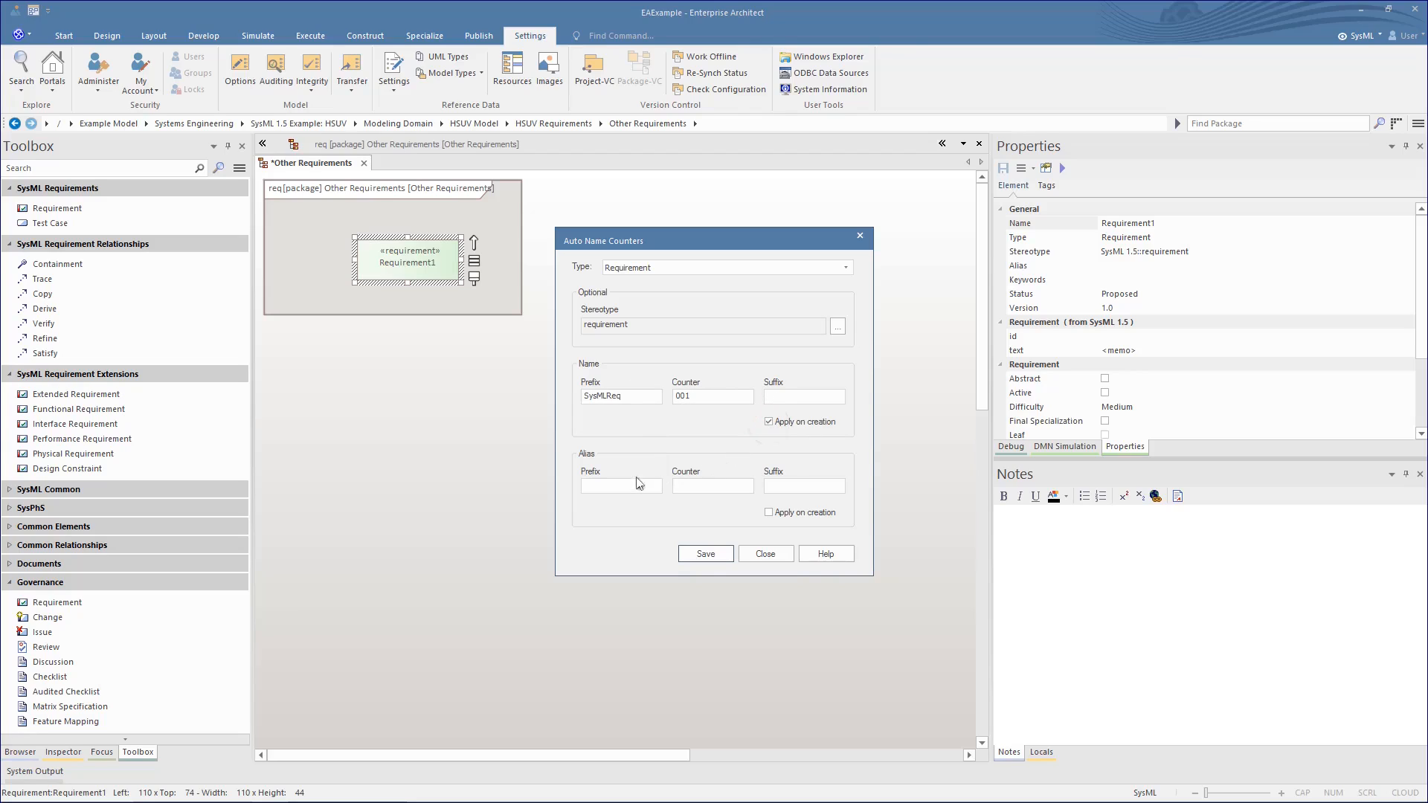
text(AliasNo)
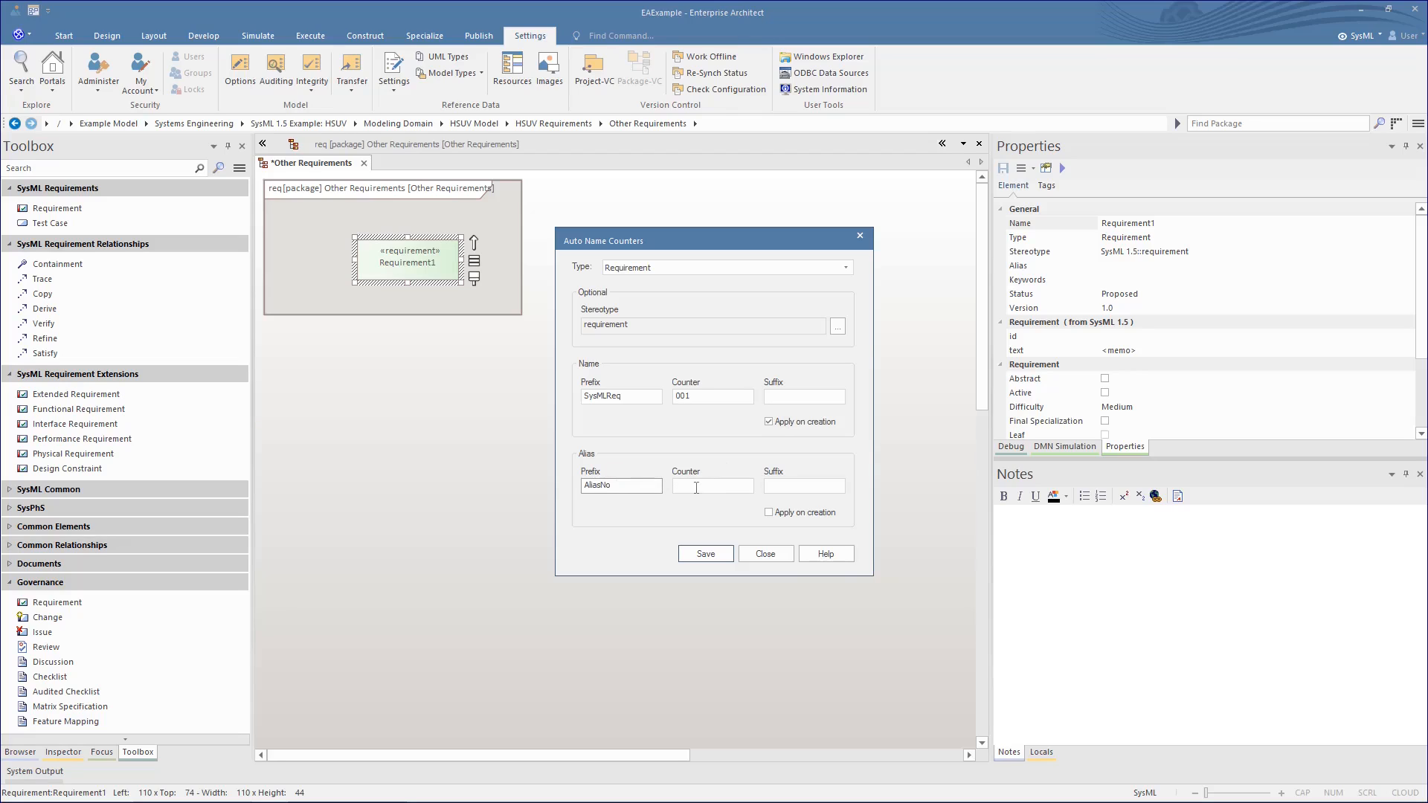
text(1000)
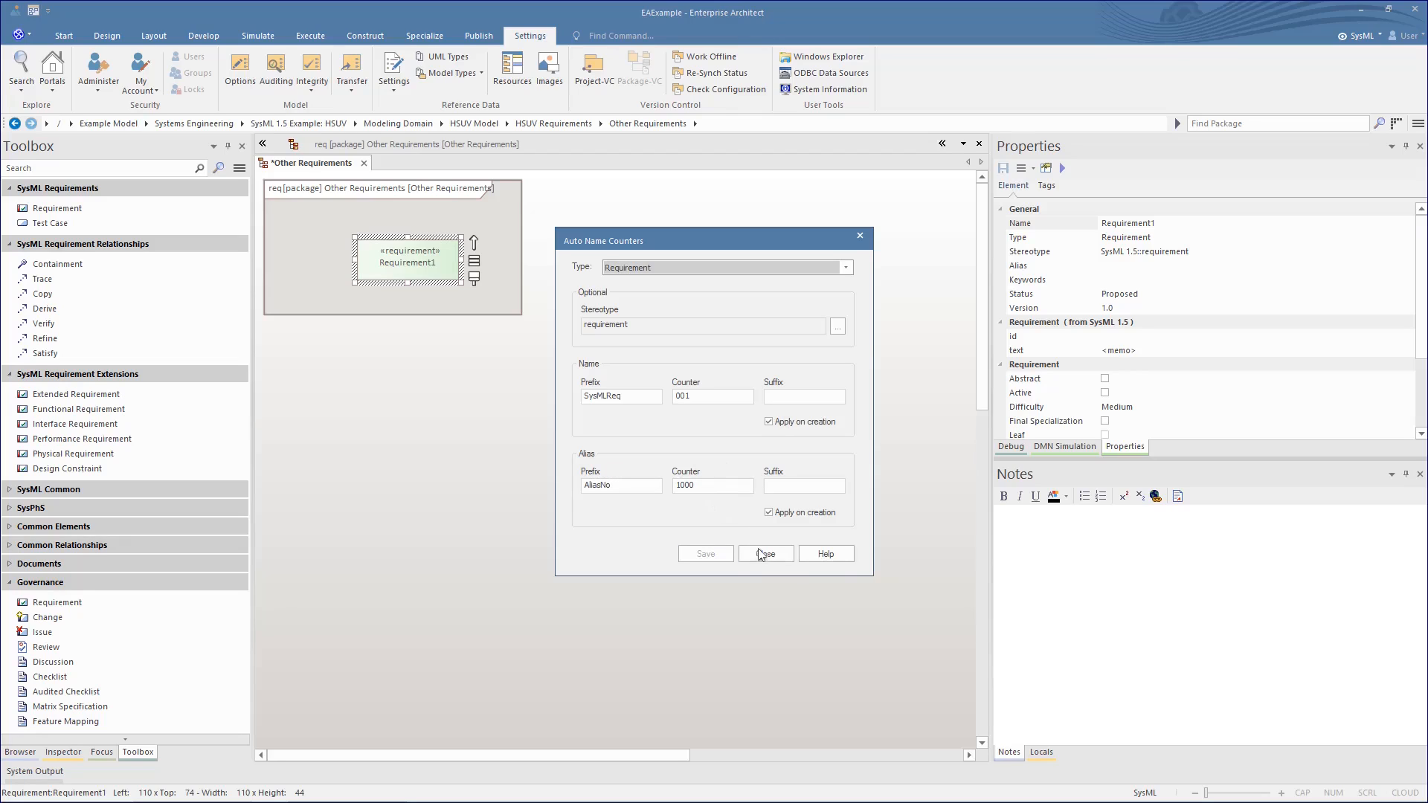
click(765, 553)
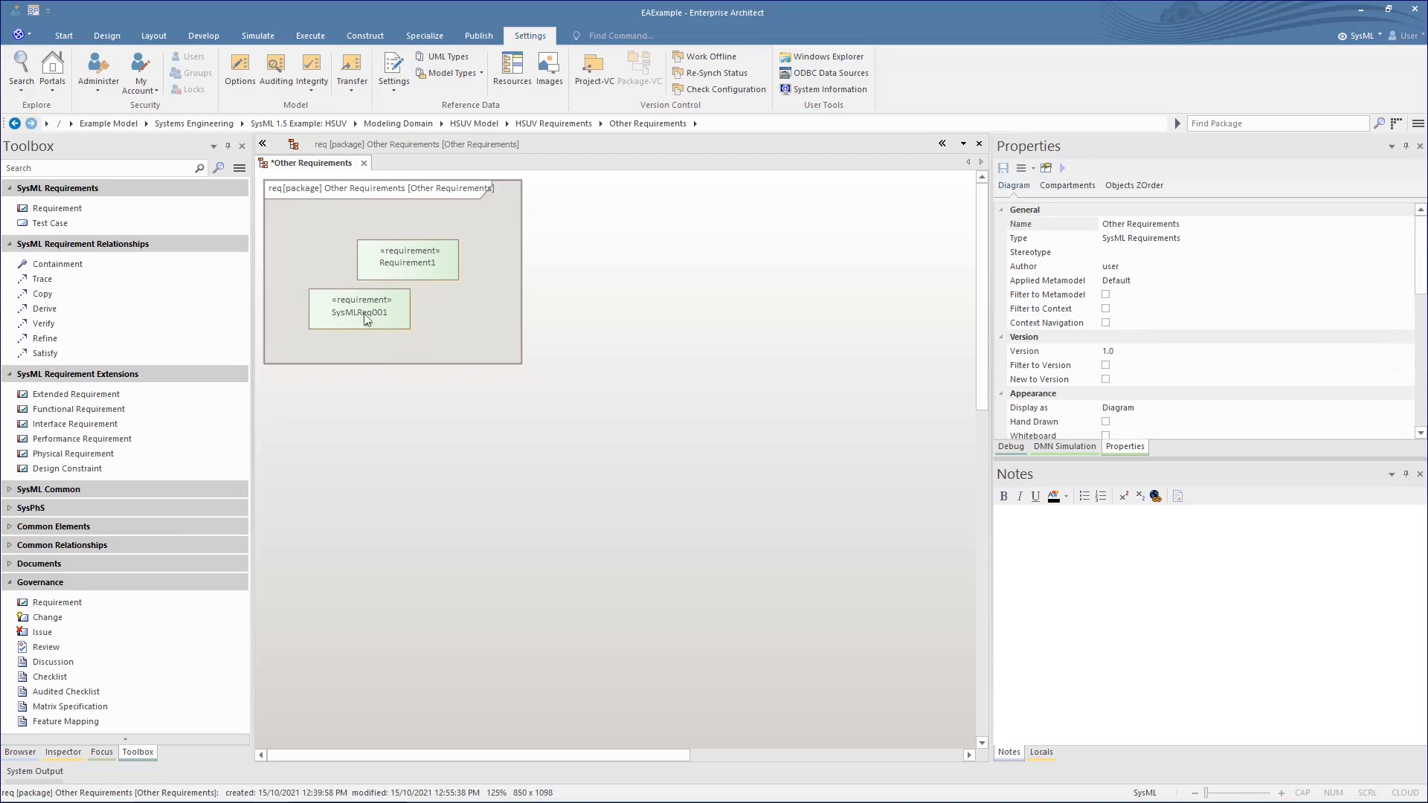
- Check SysMLReq001's alias, then add SysMLReq002 below it
click(359, 312)
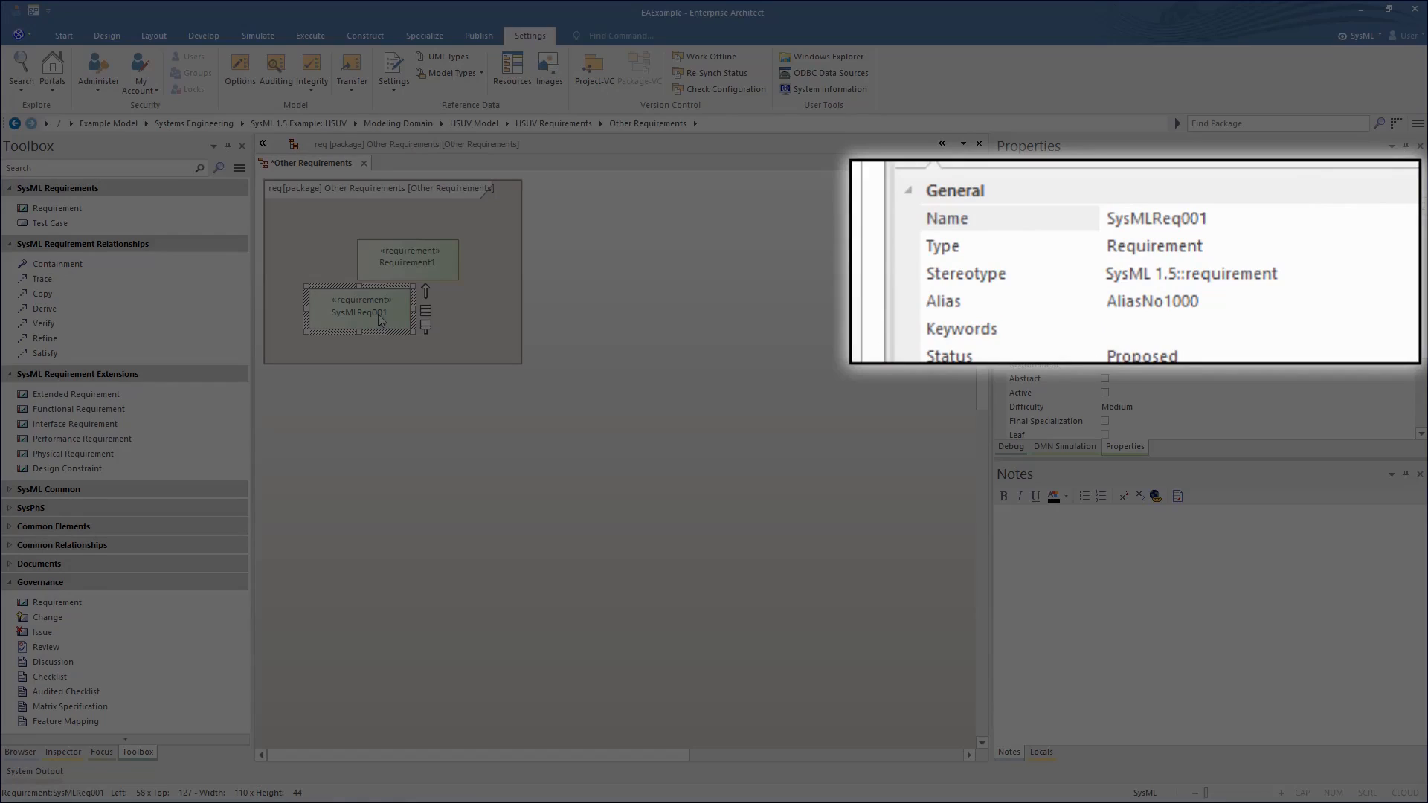
click(332, 353)
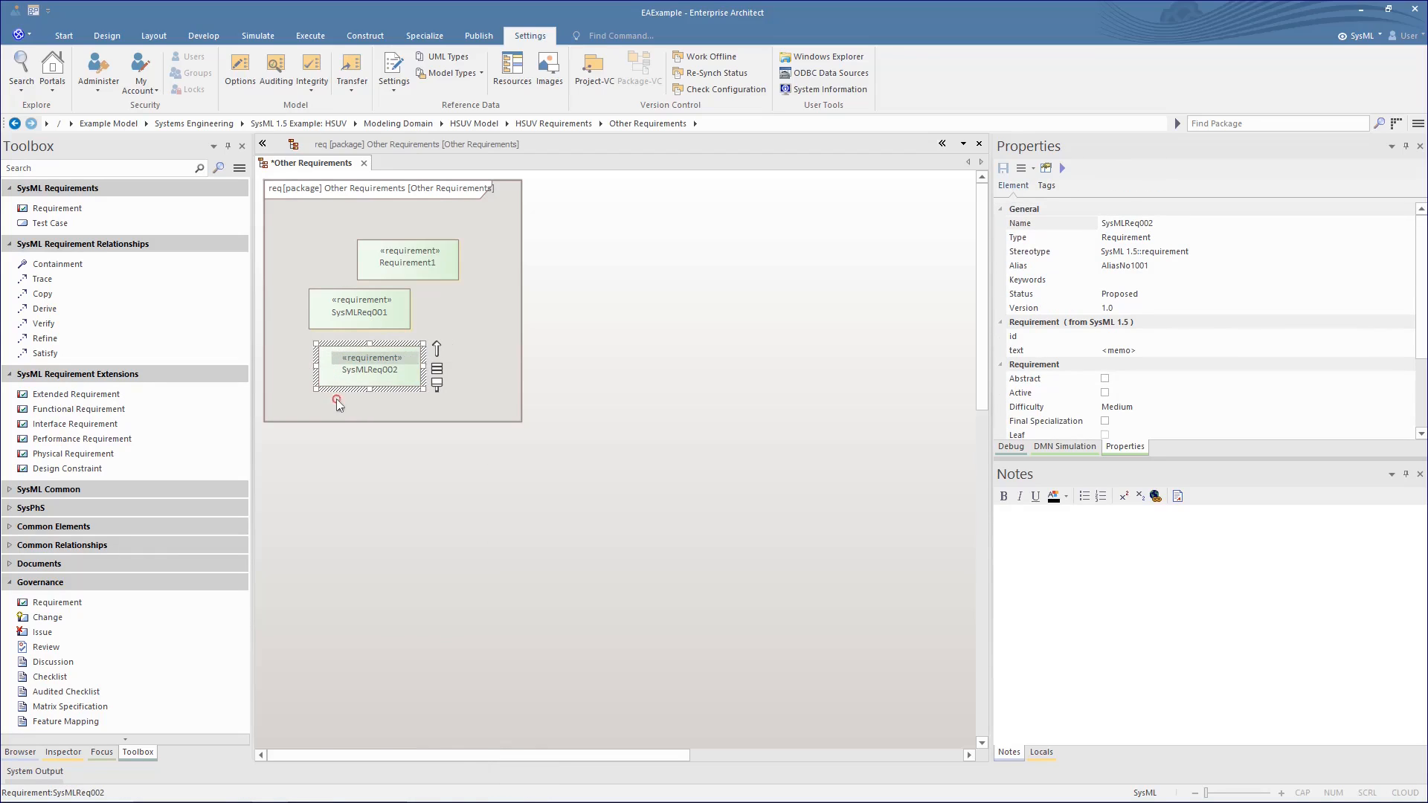
right_click(339, 403)
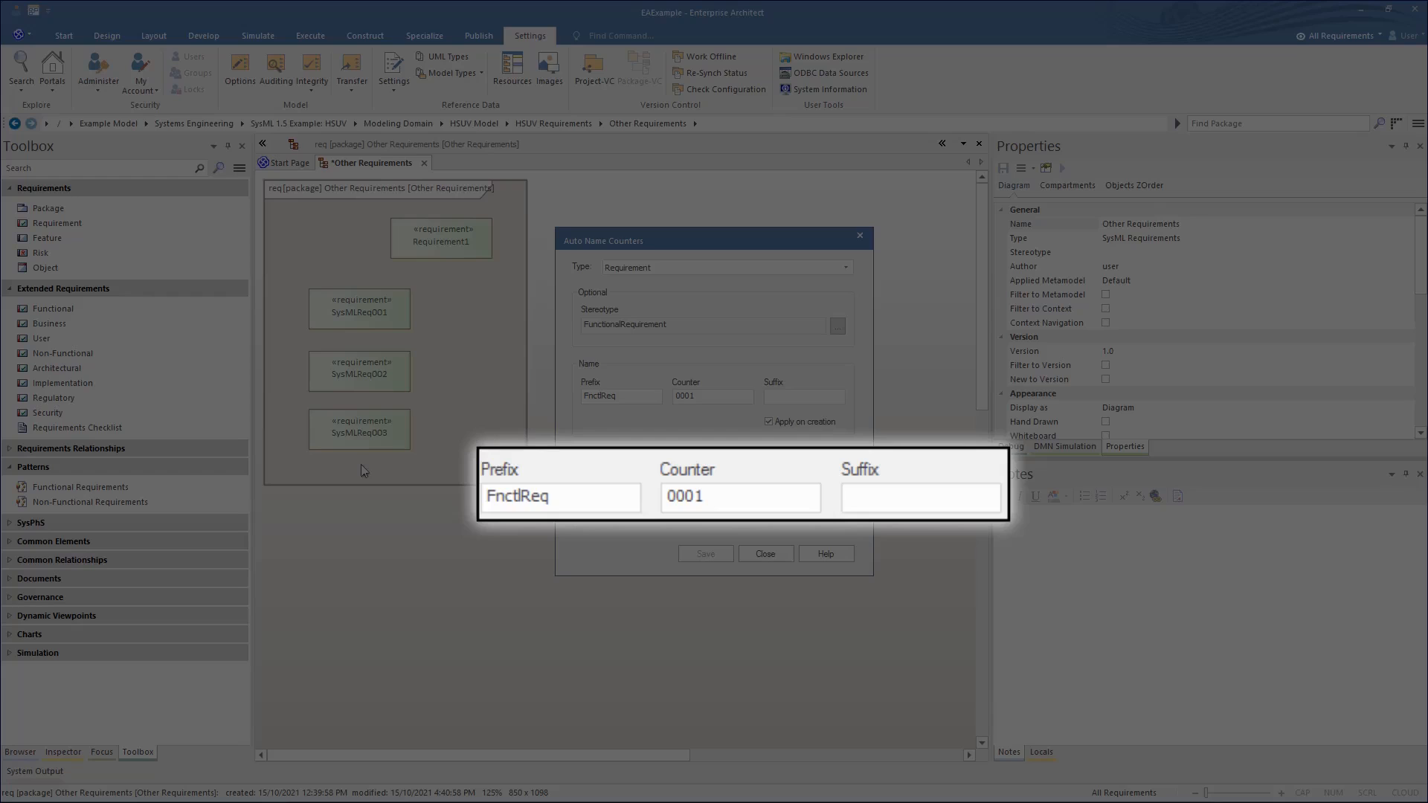
- Close the FnctlReq0001 counter settings and place a Functional requirement right of SysMLReq001
click(765, 552)
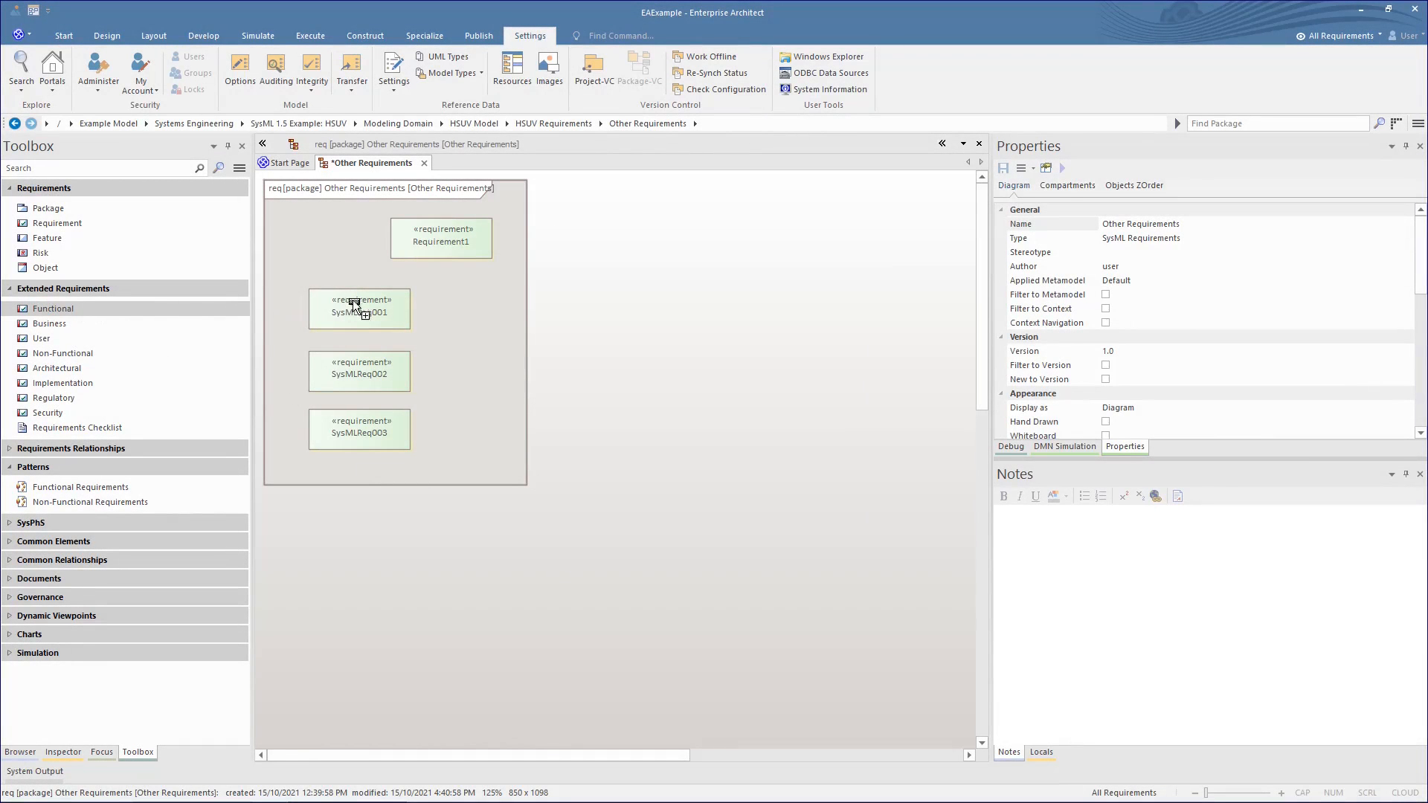
drag(52, 308, 490, 308)
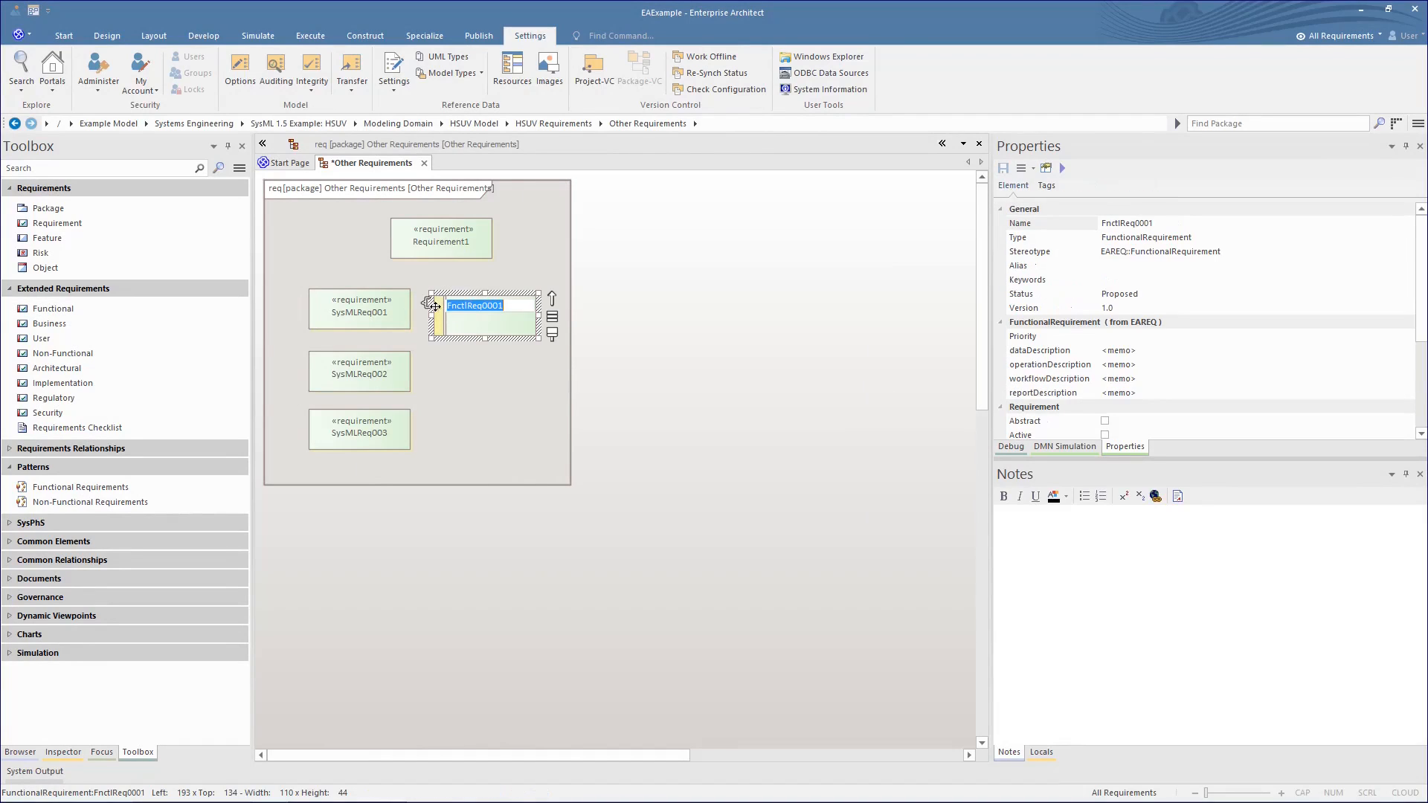